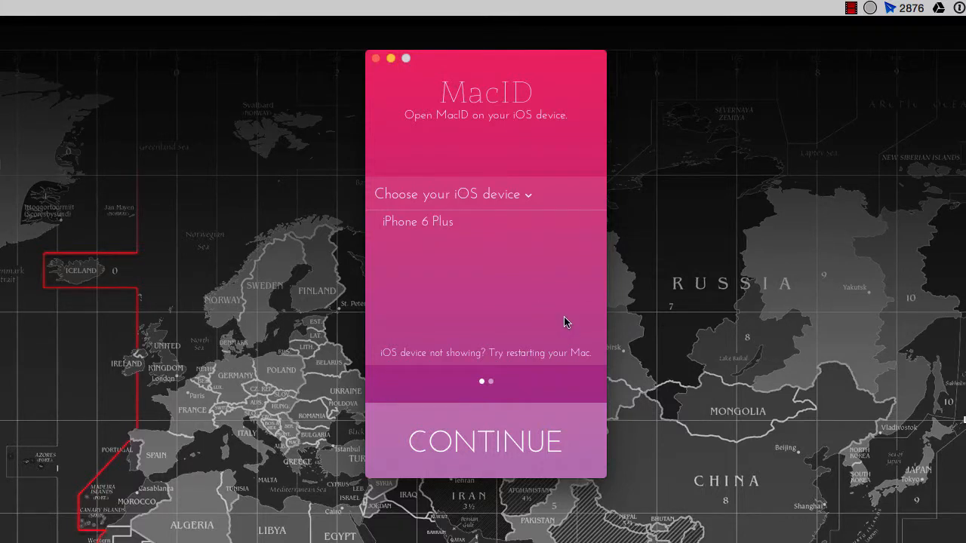
mouse_move(489, 204)
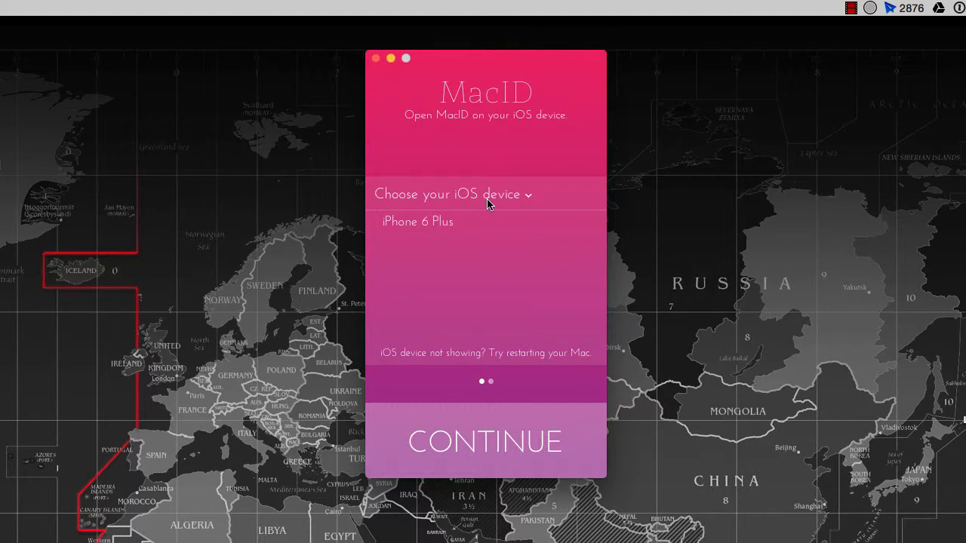
mouse_move(483, 273)
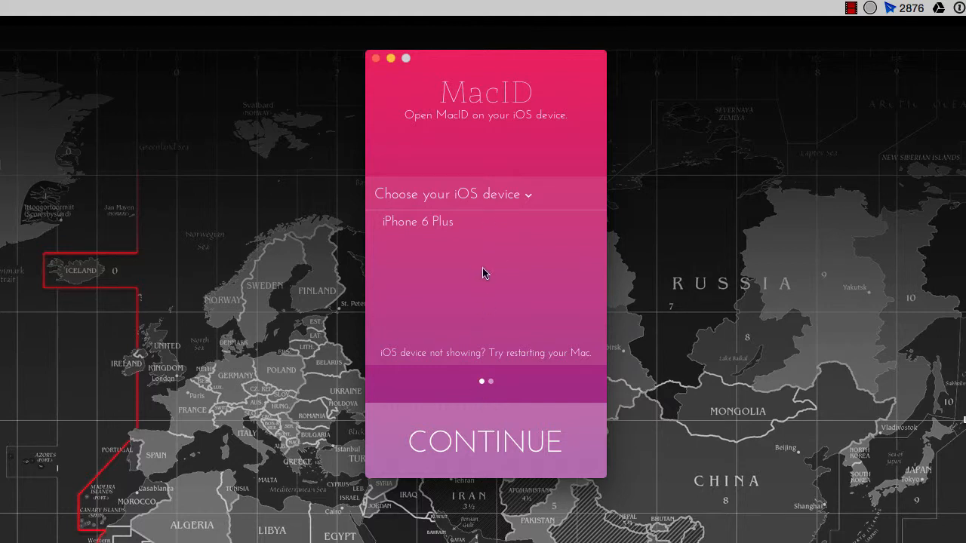
mouse_move(502, 157)
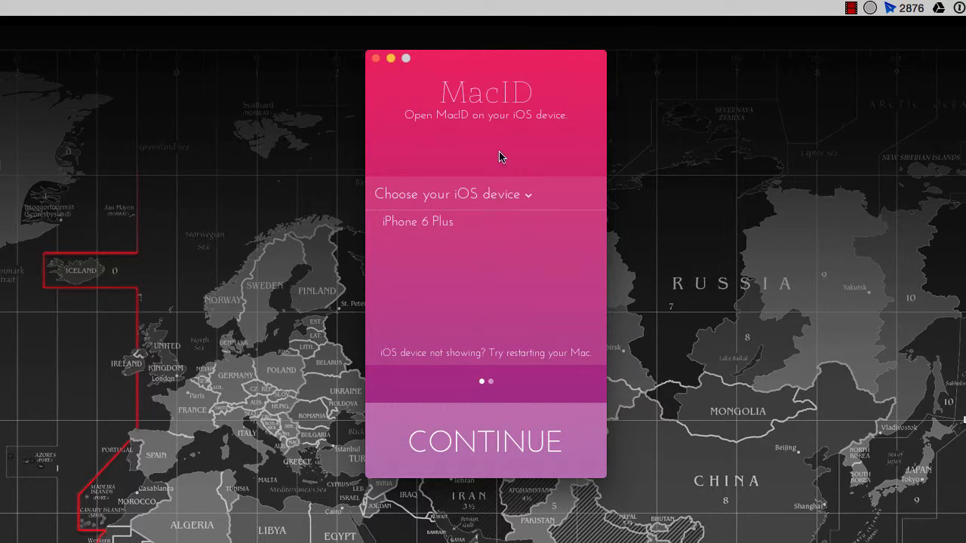
mouse_move(489, 172)
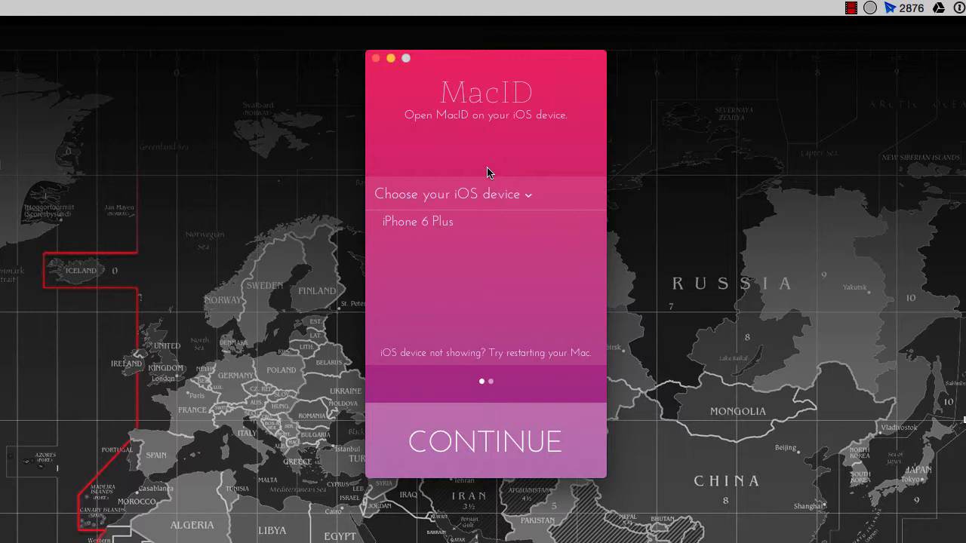
mouse_move(427, 230)
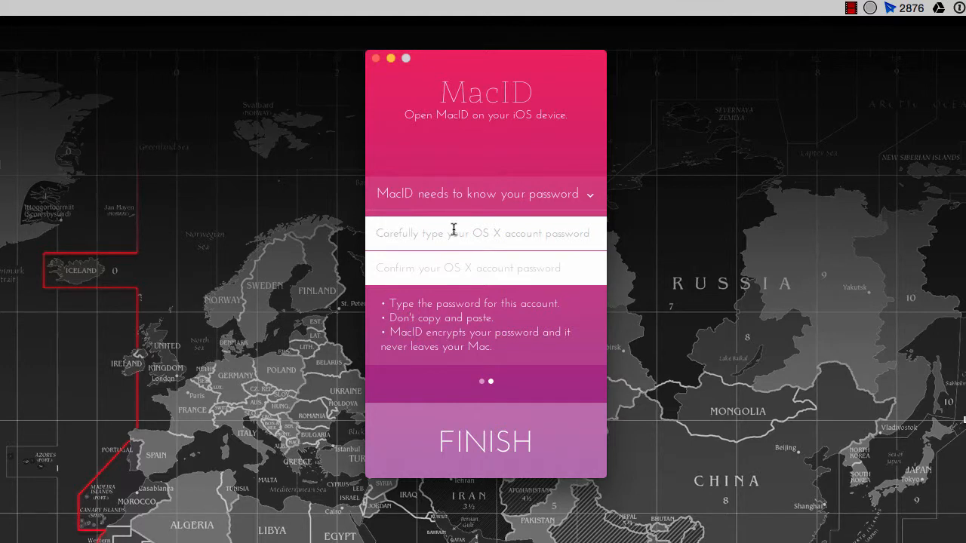
Step: Enter the Mac account password in both fields and finish pairing with the iPhone 6 Plus
click(485, 233)
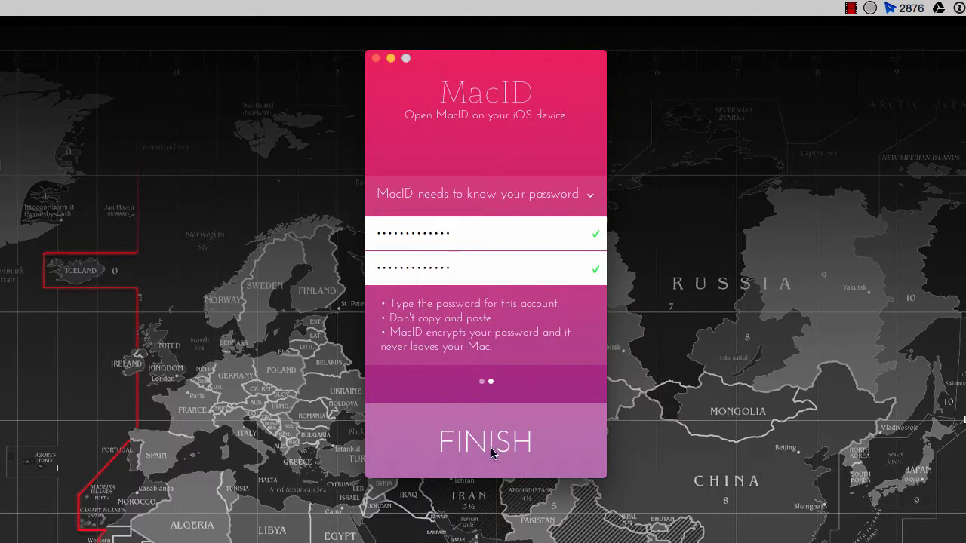
mouse_move(412, 350)
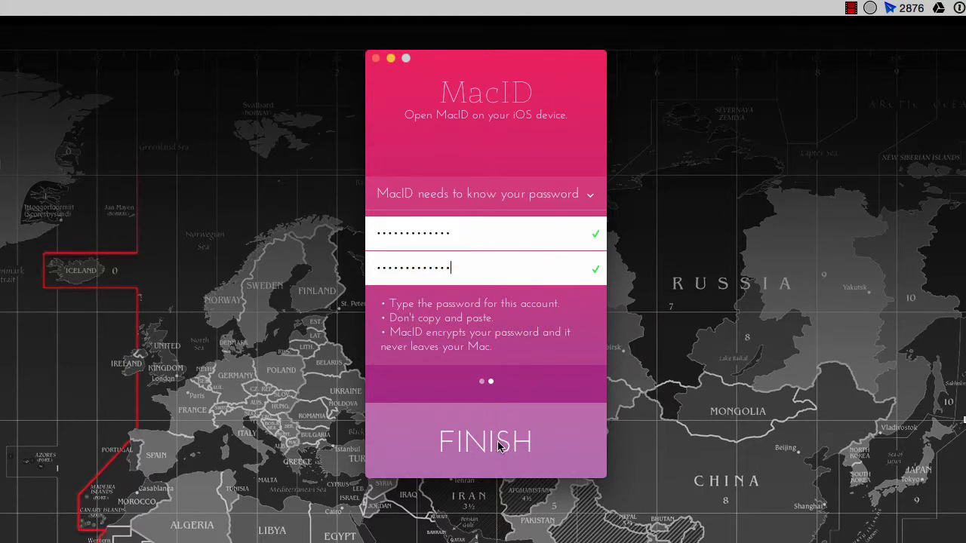
click(485, 441)
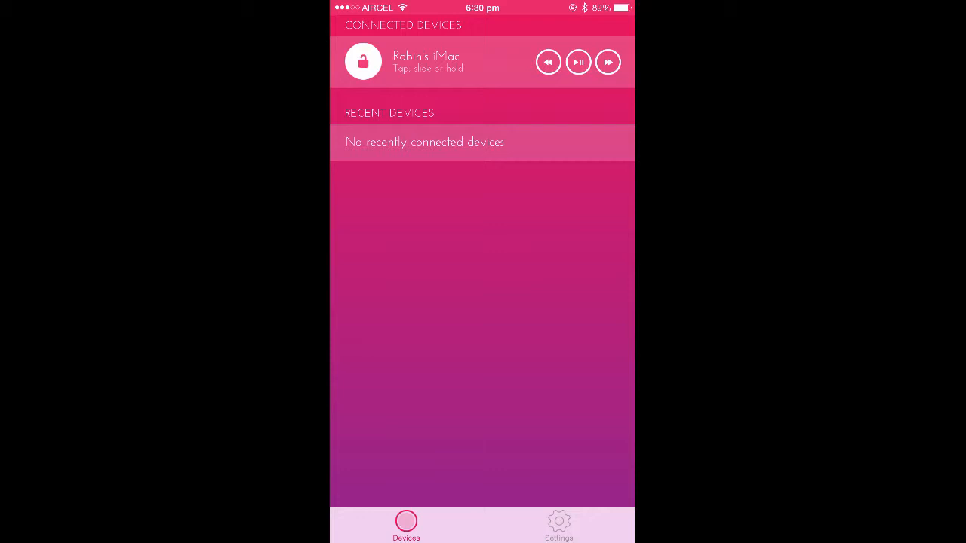
Step: Open the MacID app's Settings tab showing discoverability, Touch ID, audio and colour options
click(558, 526)
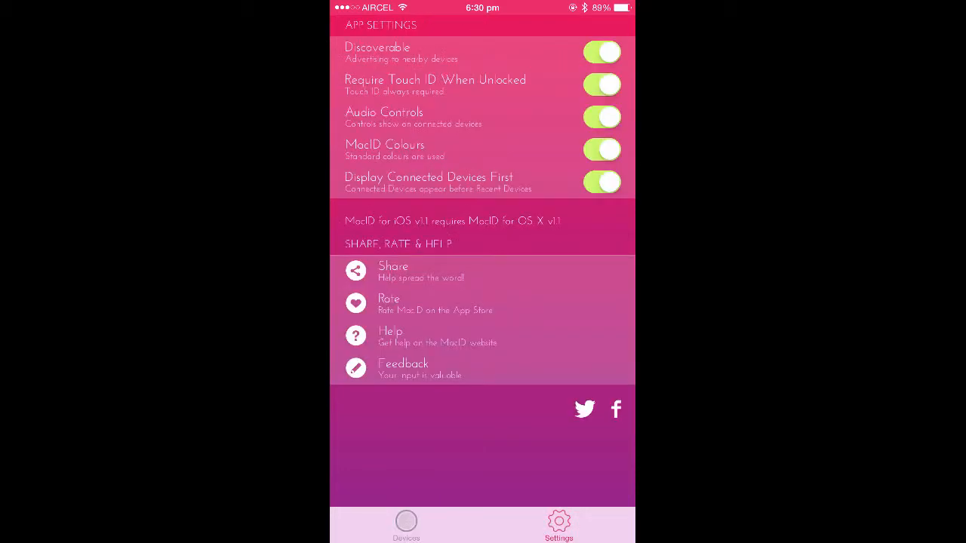
click(406, 524)
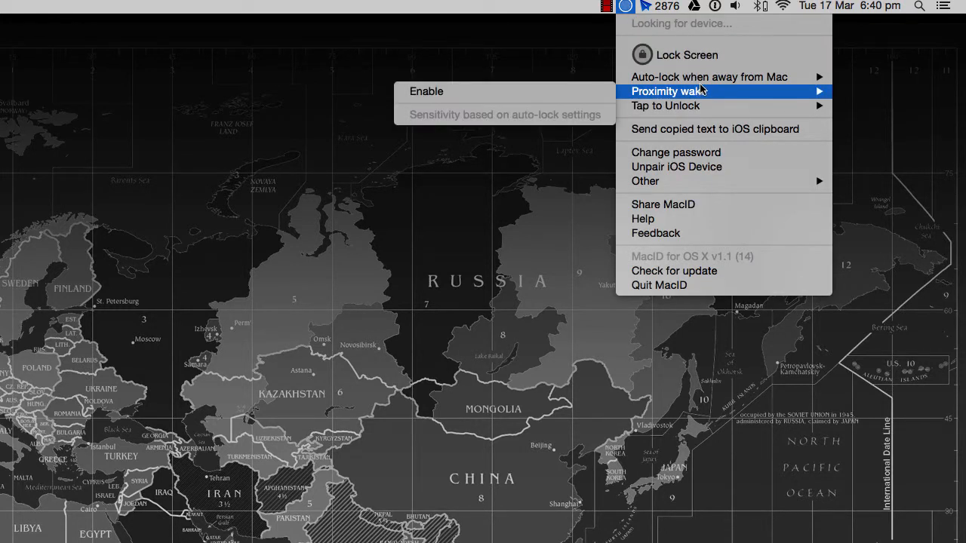
mouse_move(713, 129)
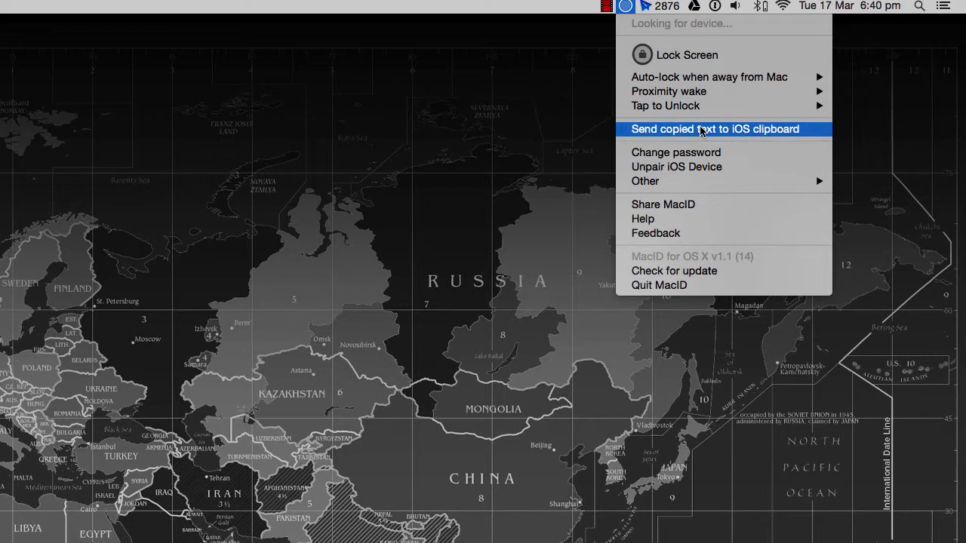
mouse_move(672, 181)
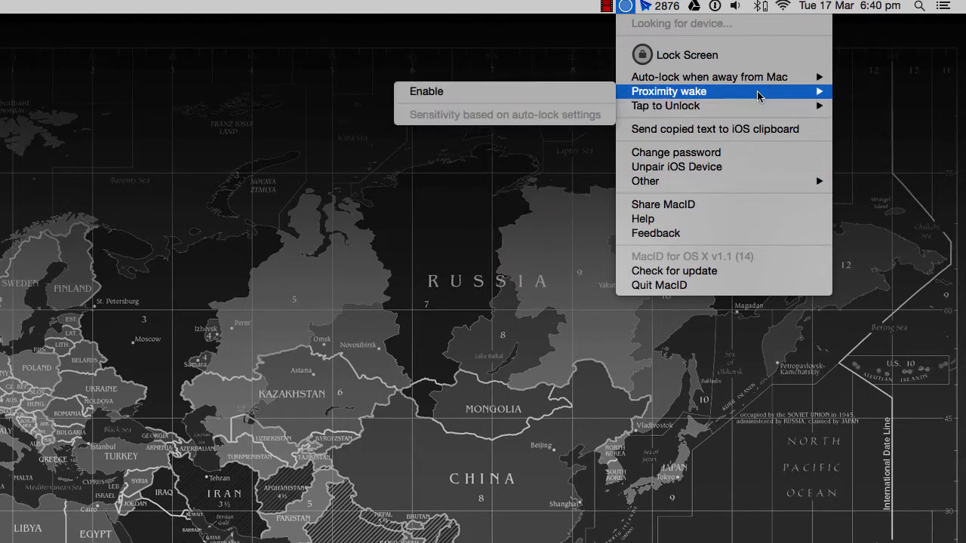
mouse_move(686, 106)
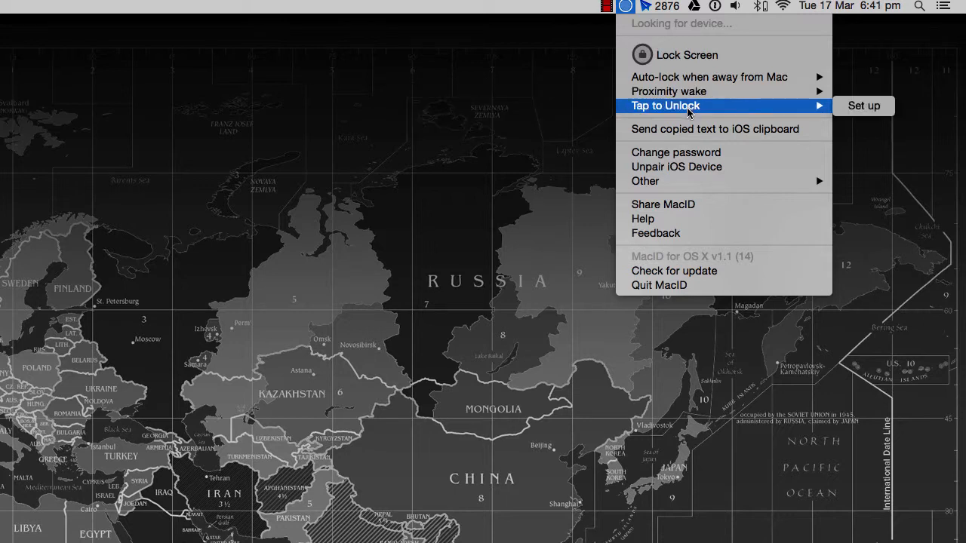
mouse_move(694, 181)
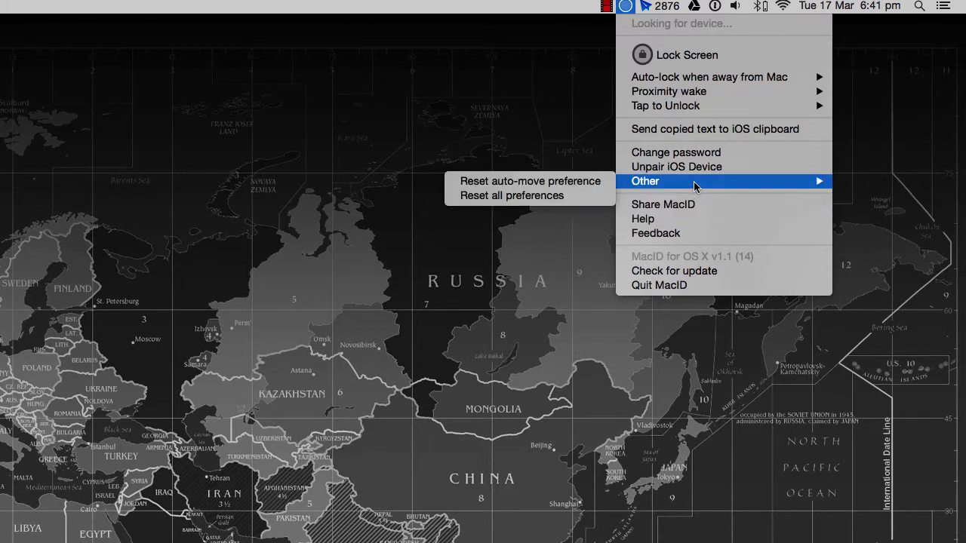
mouse_move(685, 218)
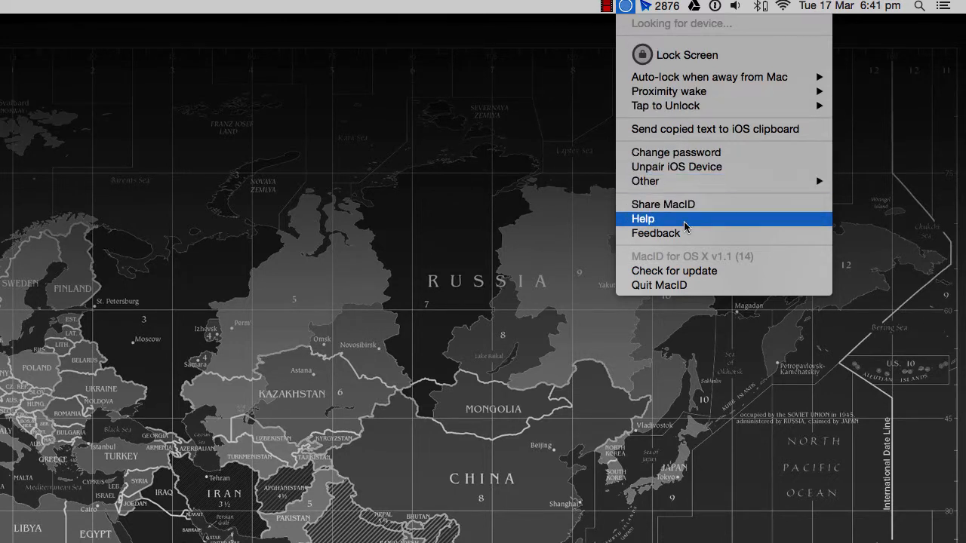
mouse_move(717, 167)
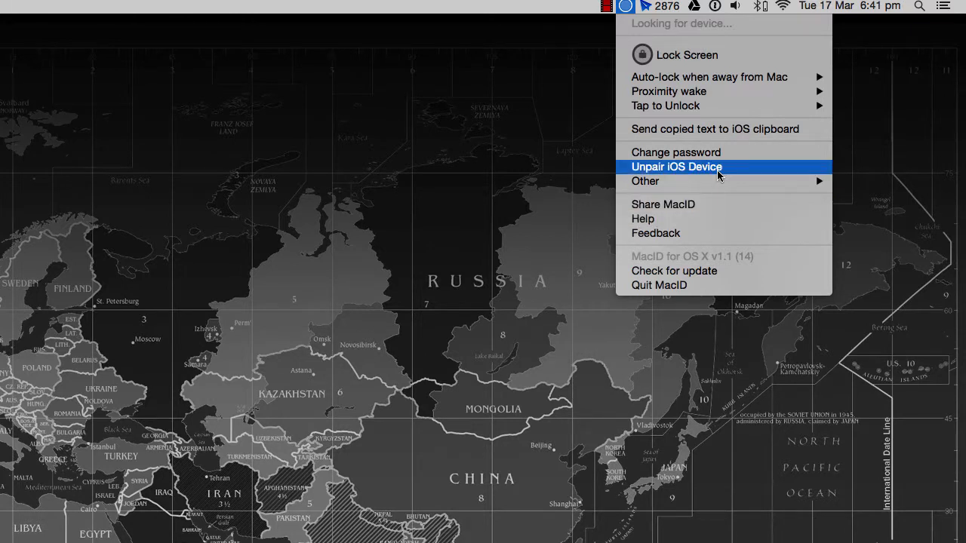
mouse_move(683, 285)
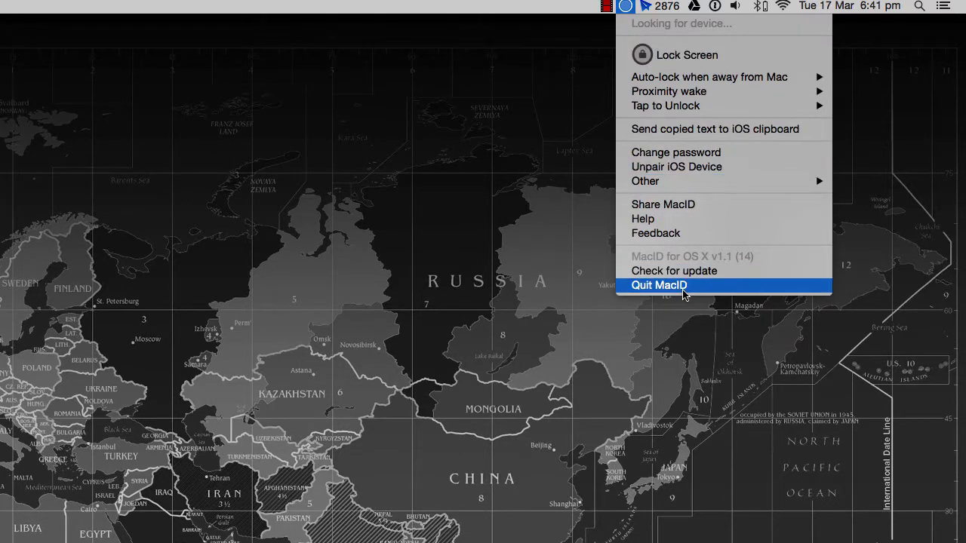
mouse_move(750, 283)
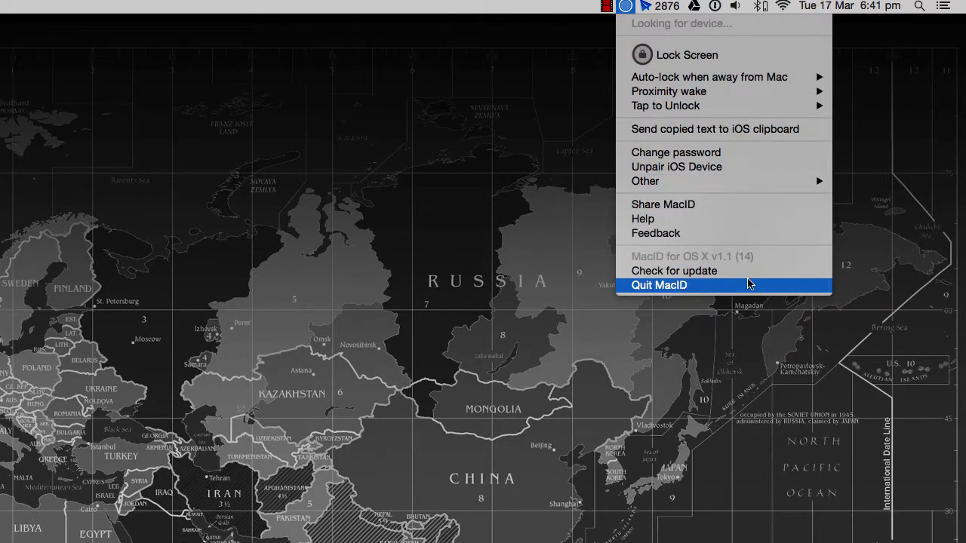